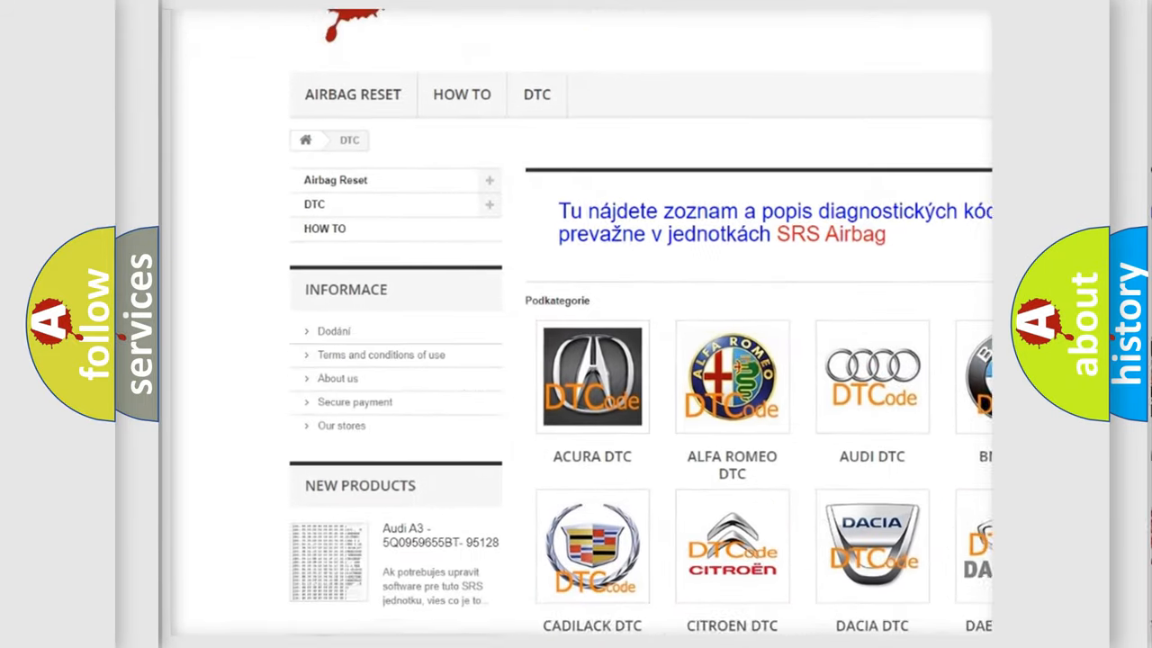
pyautogui.scroll(-3)
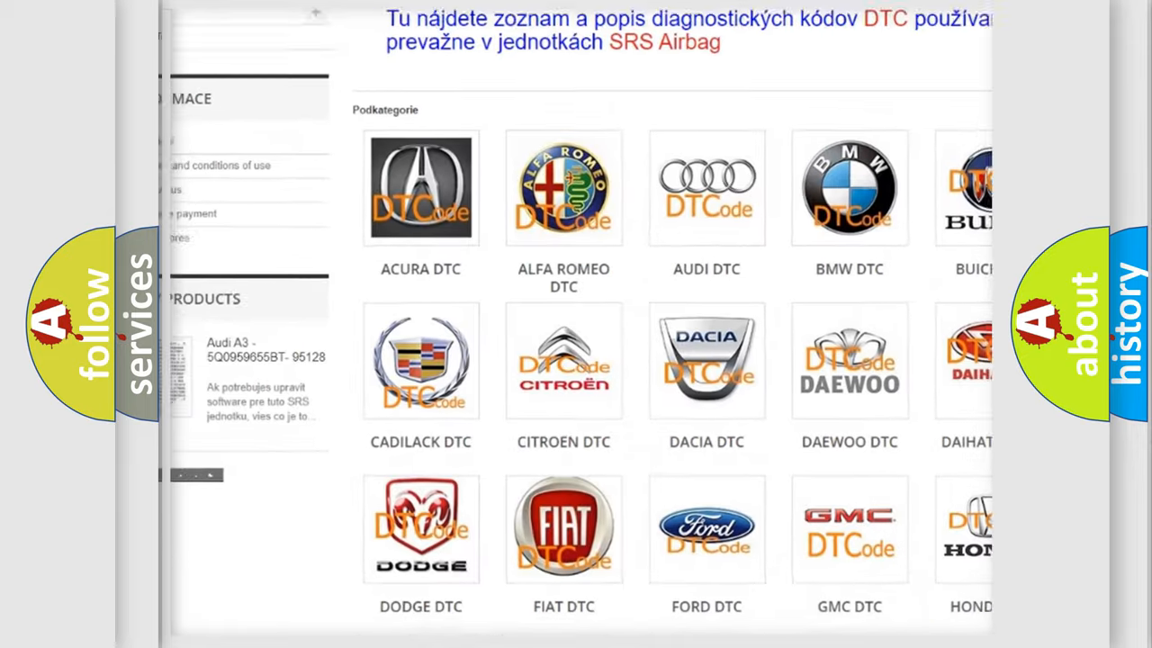
pyautogui.scroll(-3)
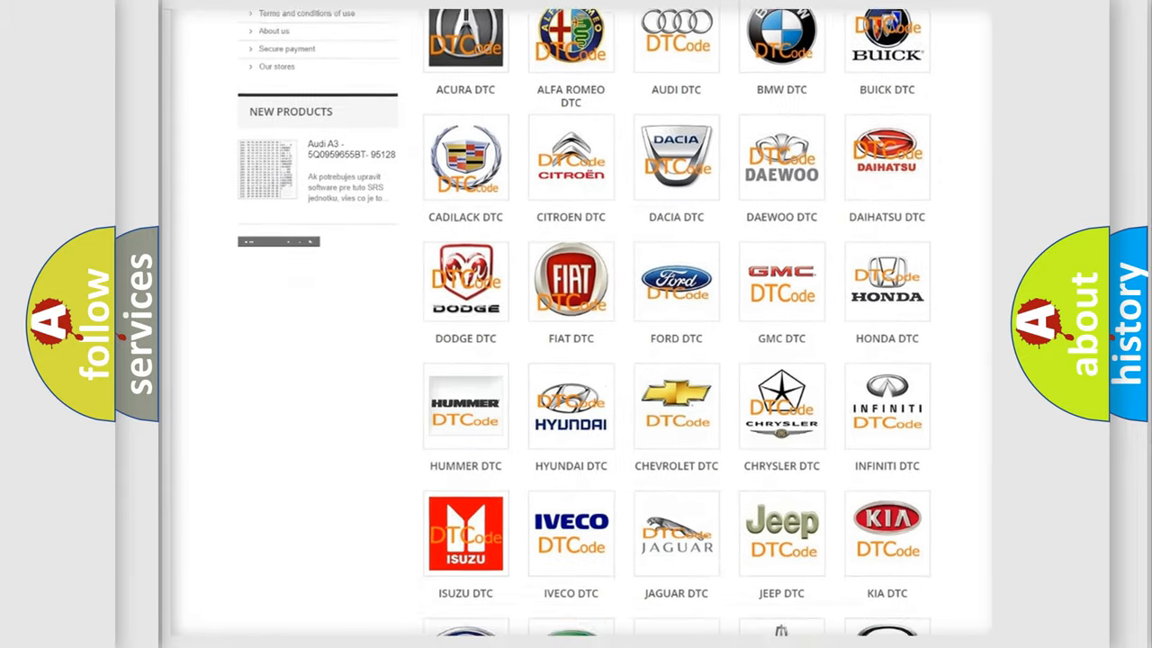
pyautogui.scroll(-3)
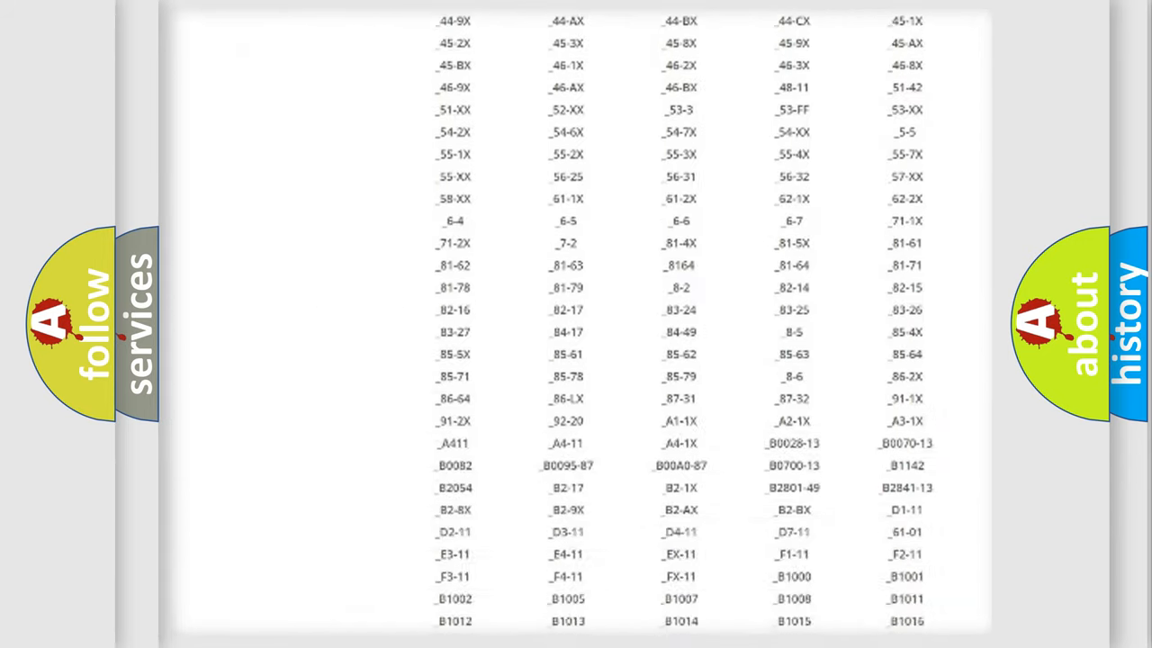
pyautogui.scroll(-3)
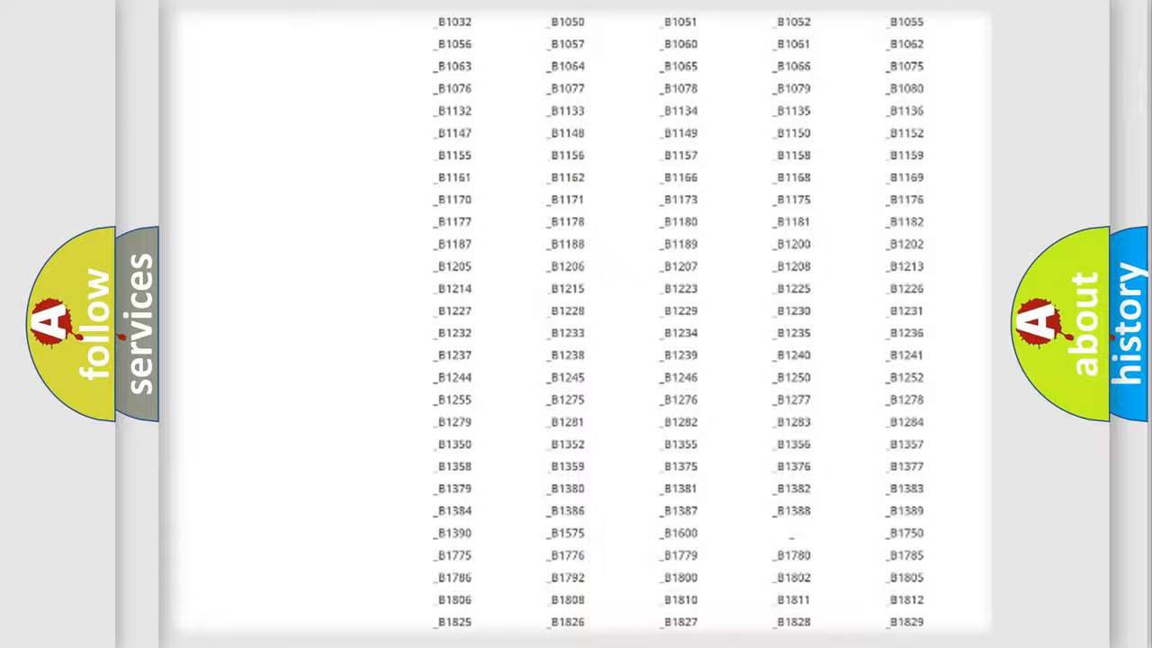